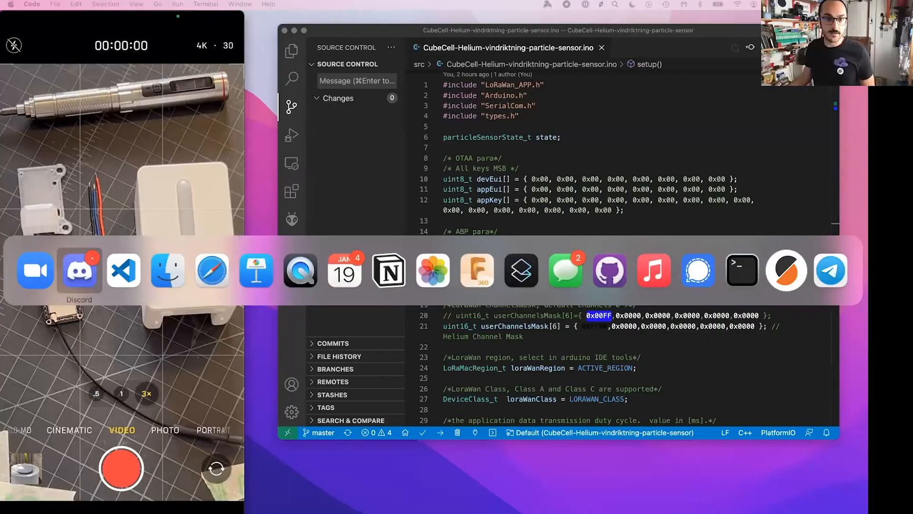
pyautogui.moveTo(255, 269)
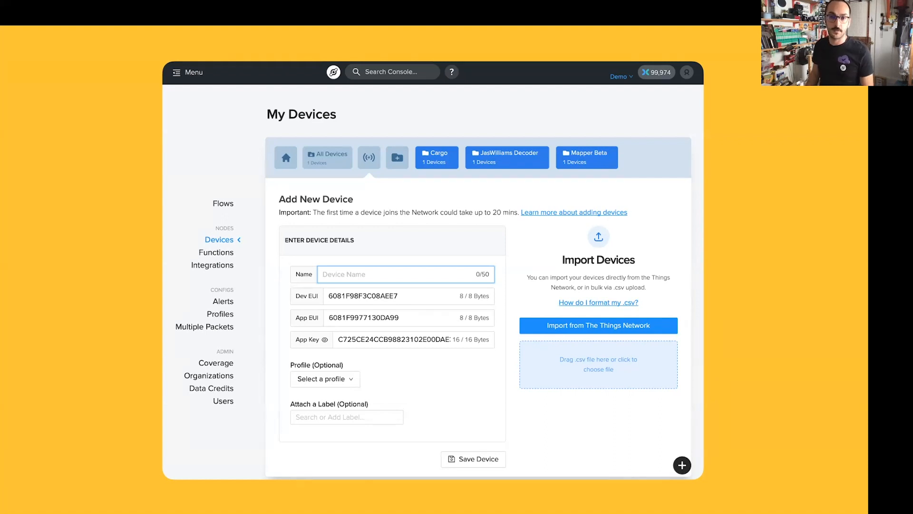
# Save the Vindriktning device so it appears as pending in All Devices.
pyautogui.click(473, 458)
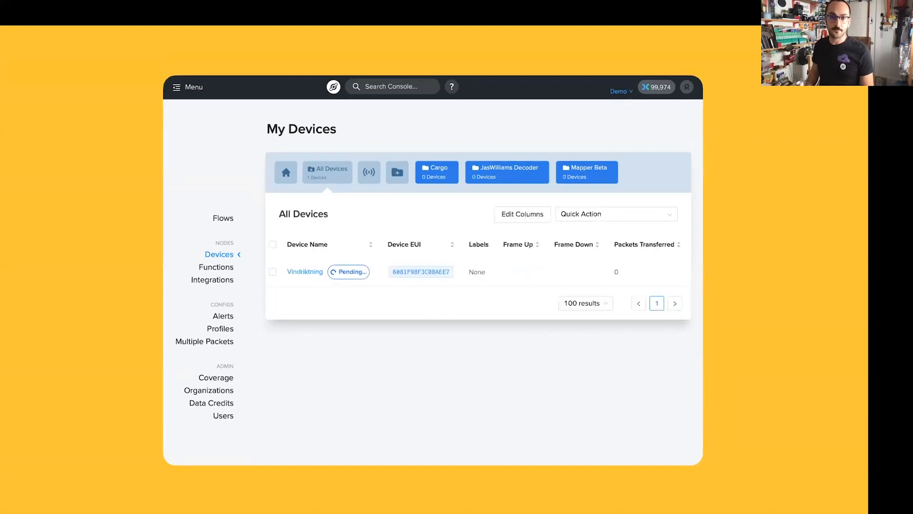
pyautogui.click(304, 272)
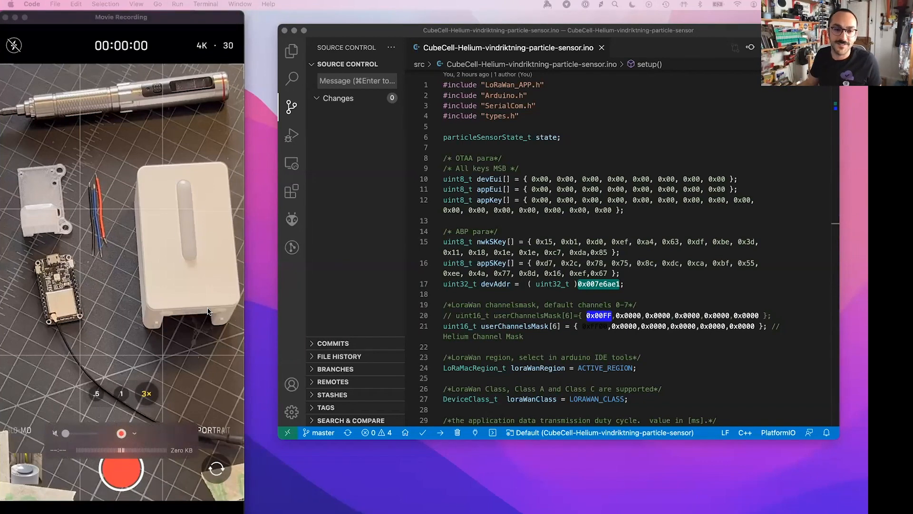
pyautogui.moveTo(173, 293)
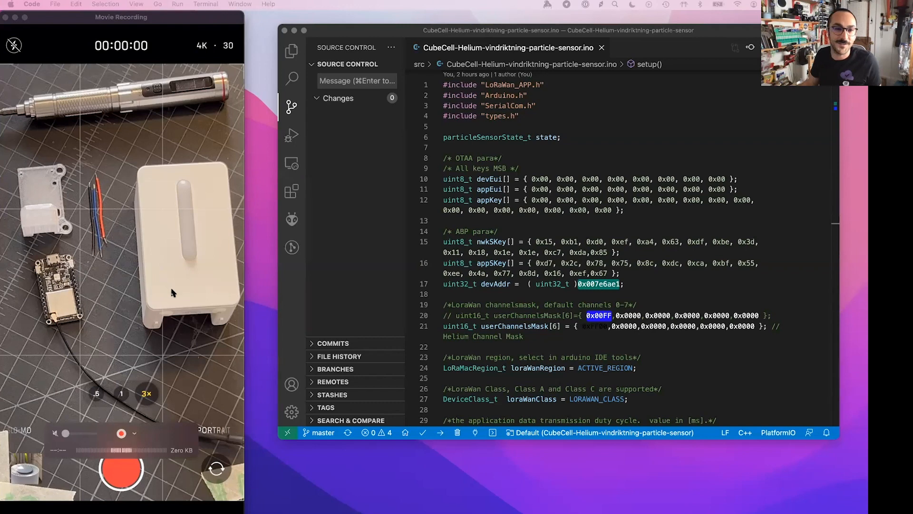
pyautogui.moveTo(107, 234)
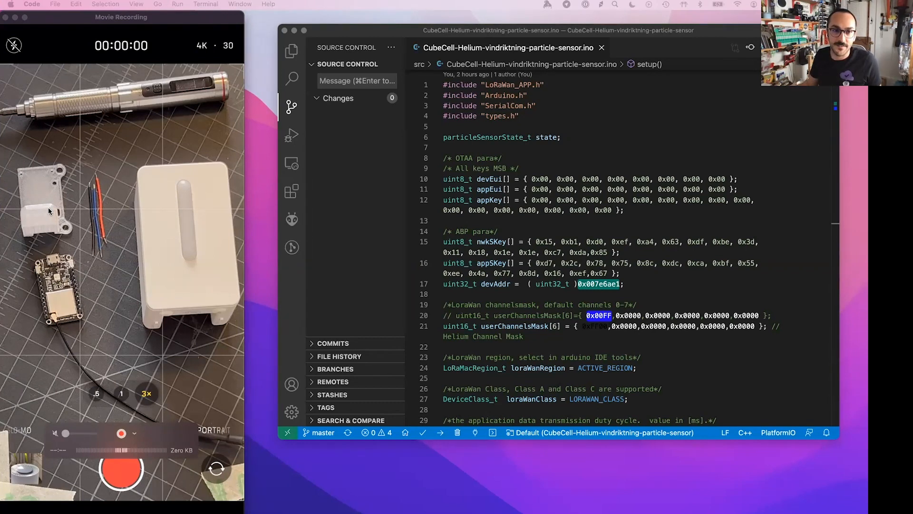
pyautogui.moveTo(94, 226)
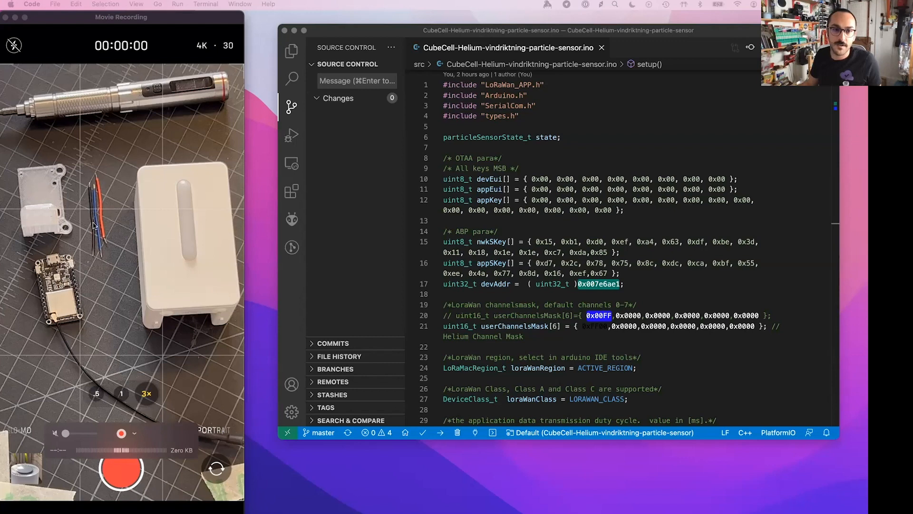
pyautogui.moveTo(109, 218)
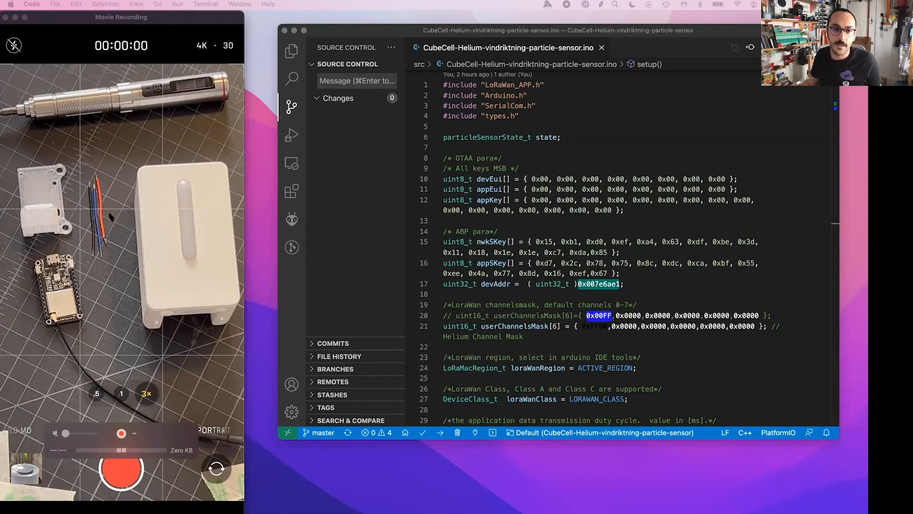
pyautogui.moveTo(224, 308)
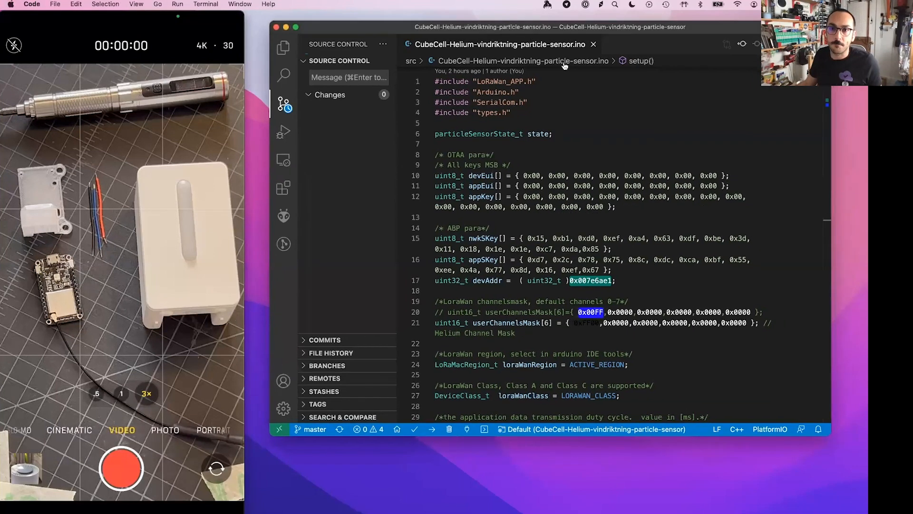
pyautogui.moveTo(568, 156)
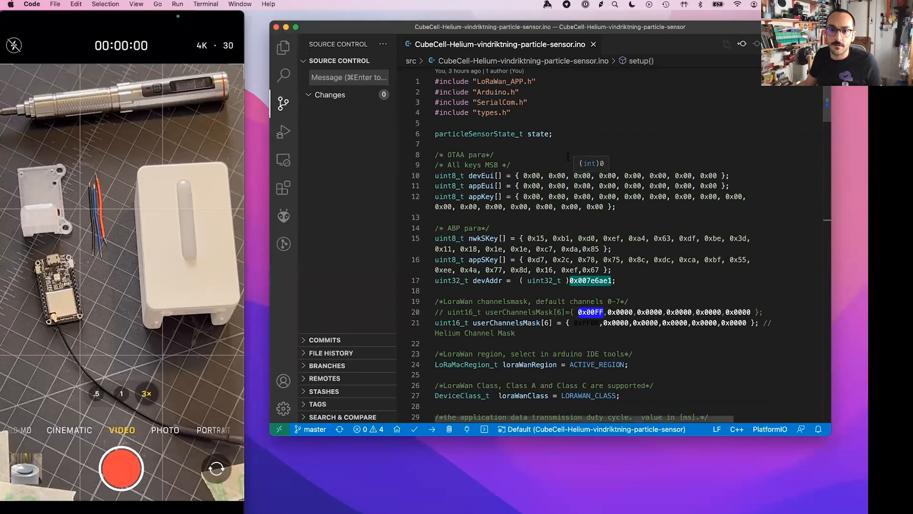
# Show the firmware project's file tree in Explorer and open SerialCom.h.
pyautogui.click(283, 47)
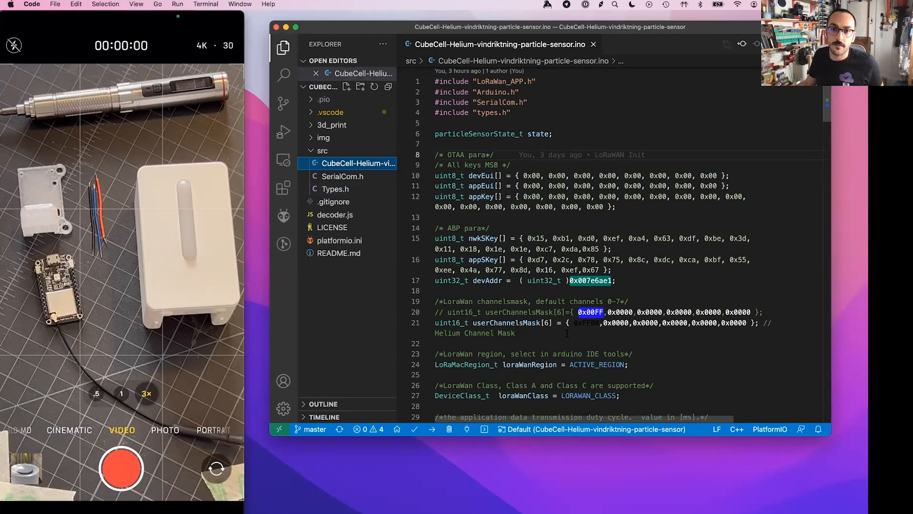
pyautogui.moveTo(488, 280)
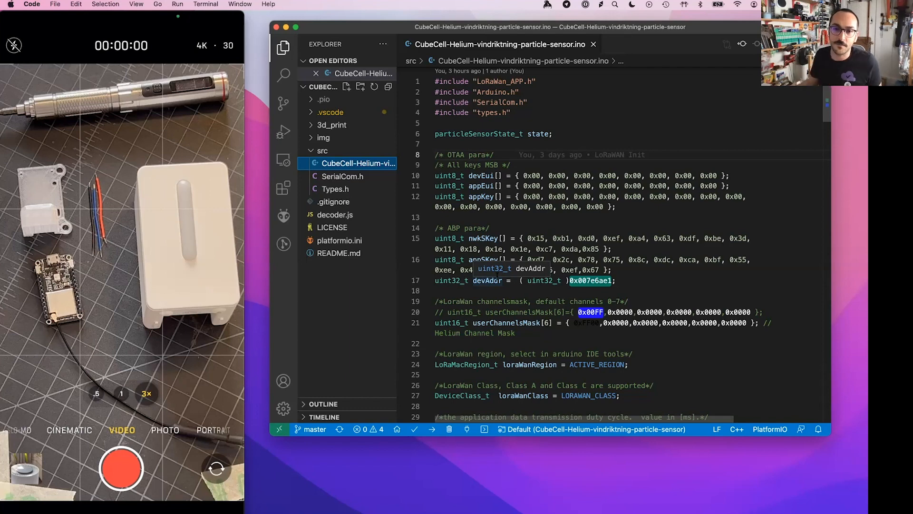
pyautogui.moveTo(353, 203)
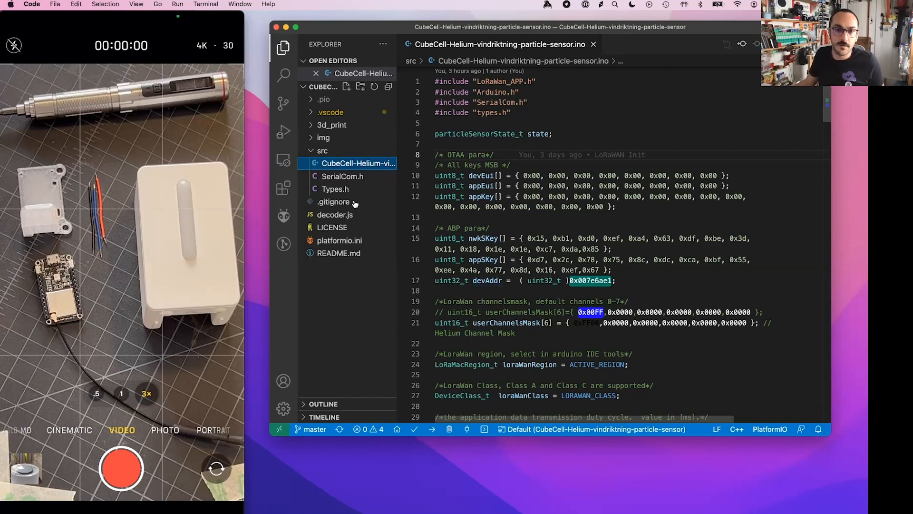
pyautogui.click(343, 176)
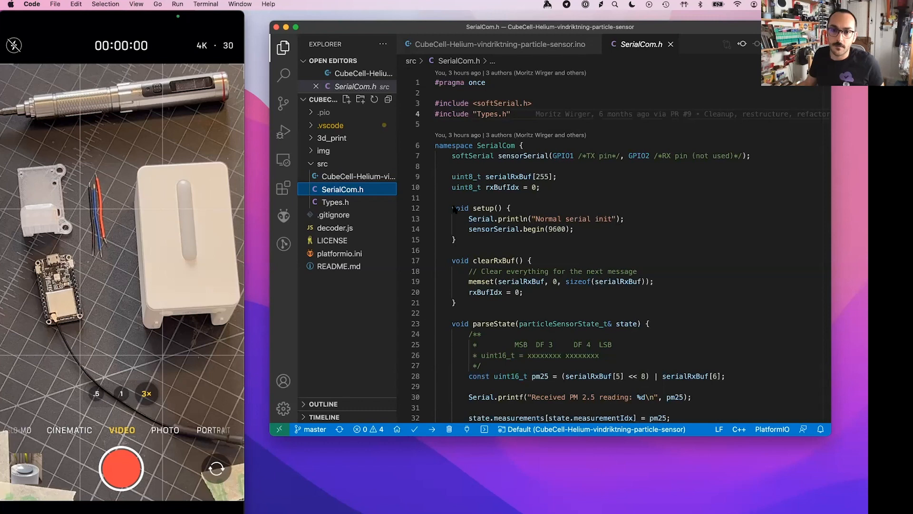
pyautogui.moveTo(512, 239)
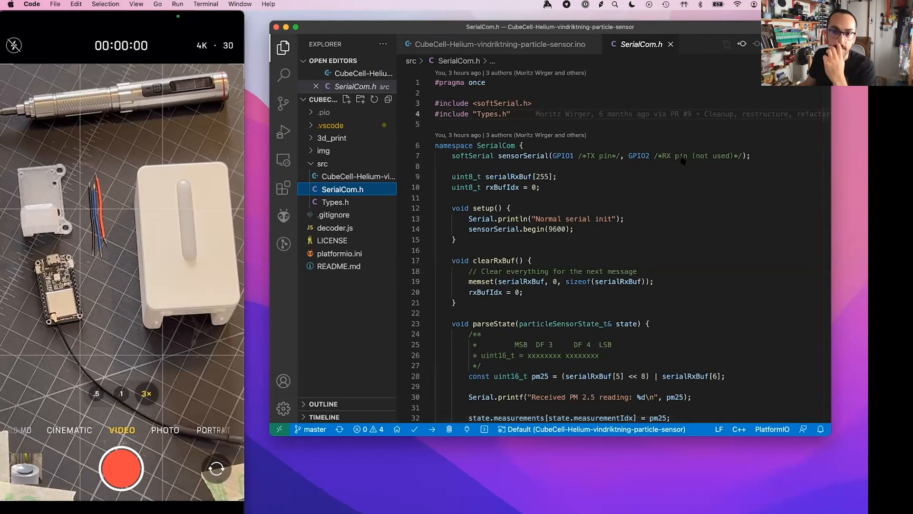
pyautogui.moveTo(612, 204)
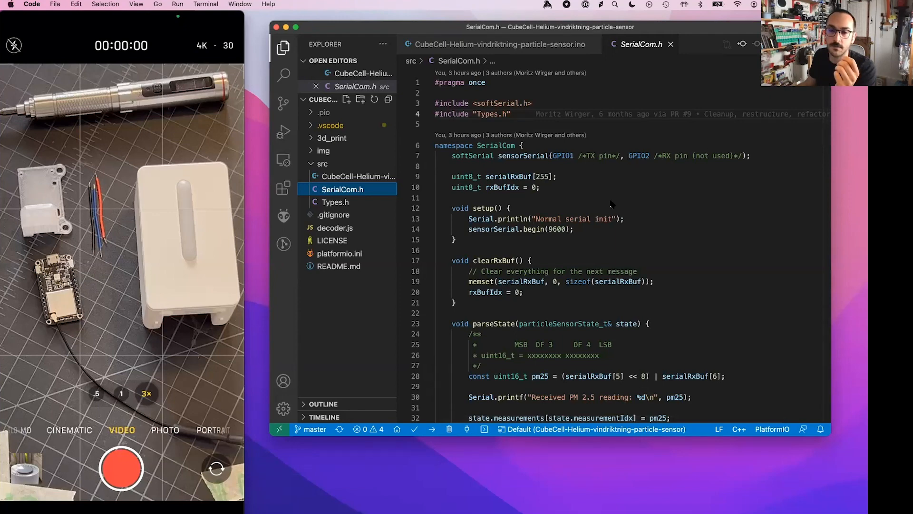
# Read SerialCom.h's serial parsing code to the end, then open Types.h.
pyautogui.scroll(-3)
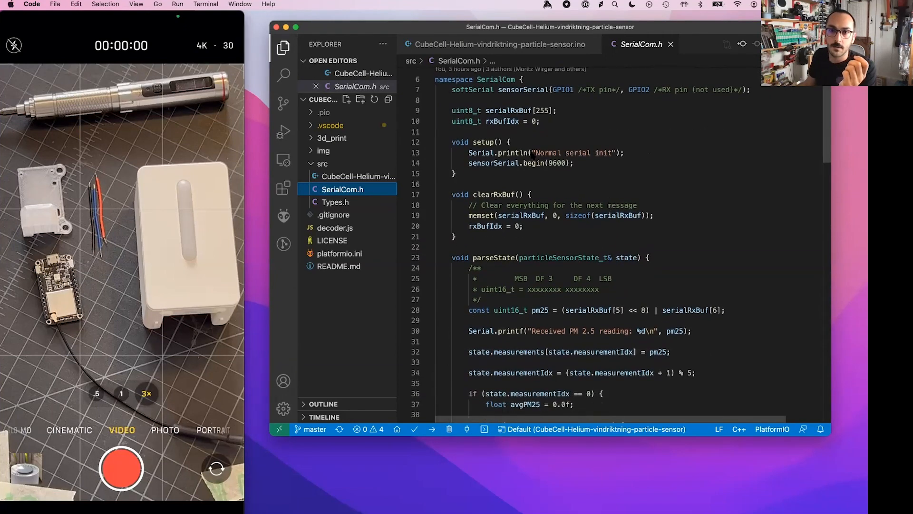
pyautogui.scroll(-3)
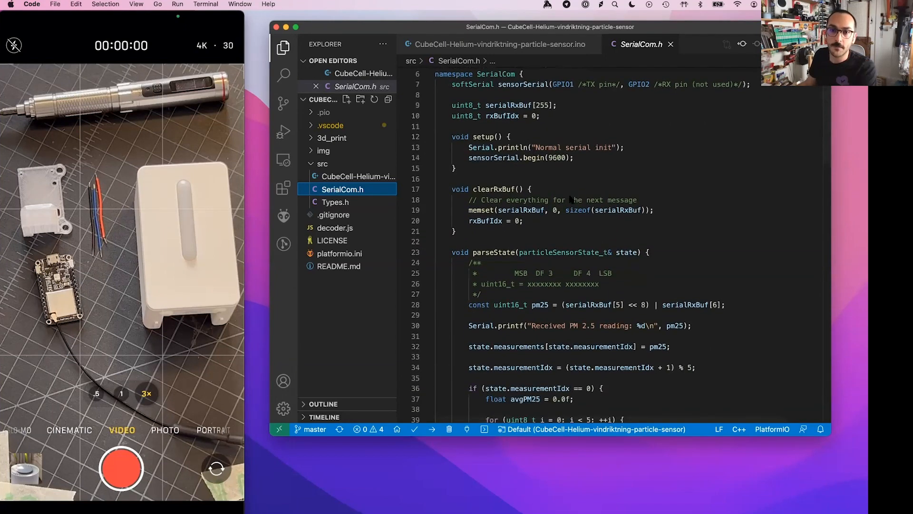
pyautogui.scroll(-3)
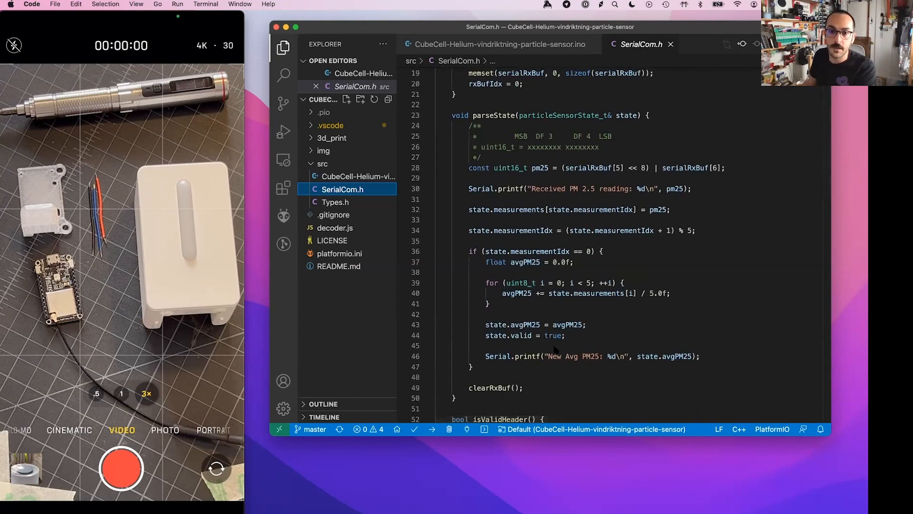
pyautogui.scroll(-3)
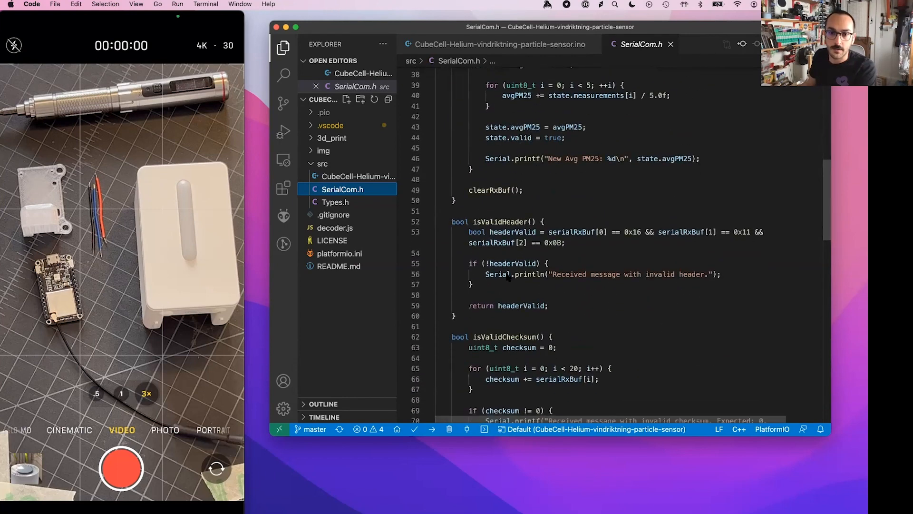
pyautogui.scroll(-3)
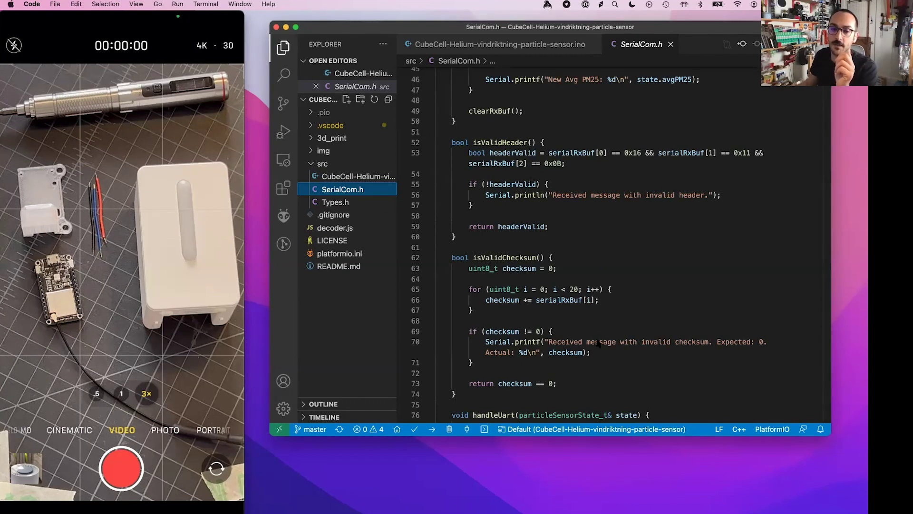
pyautogui.scroll(-3)
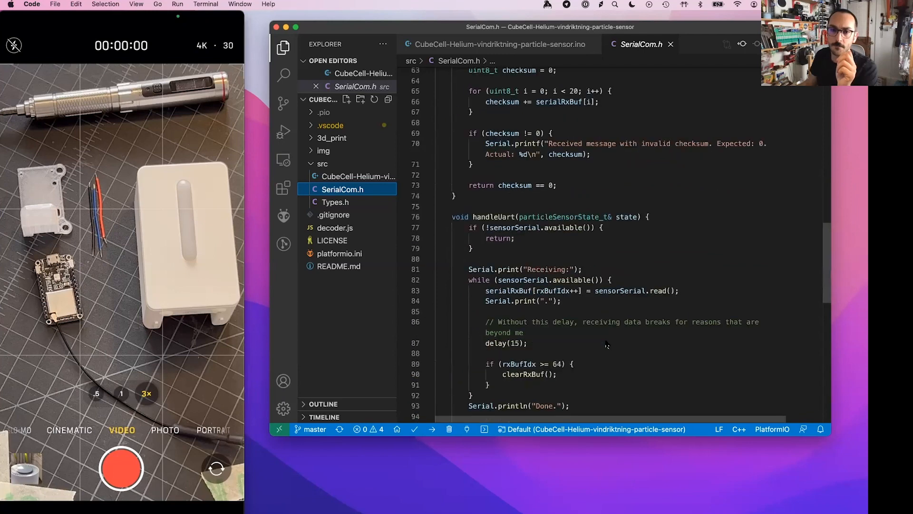
pyautogui.scroll(-3)
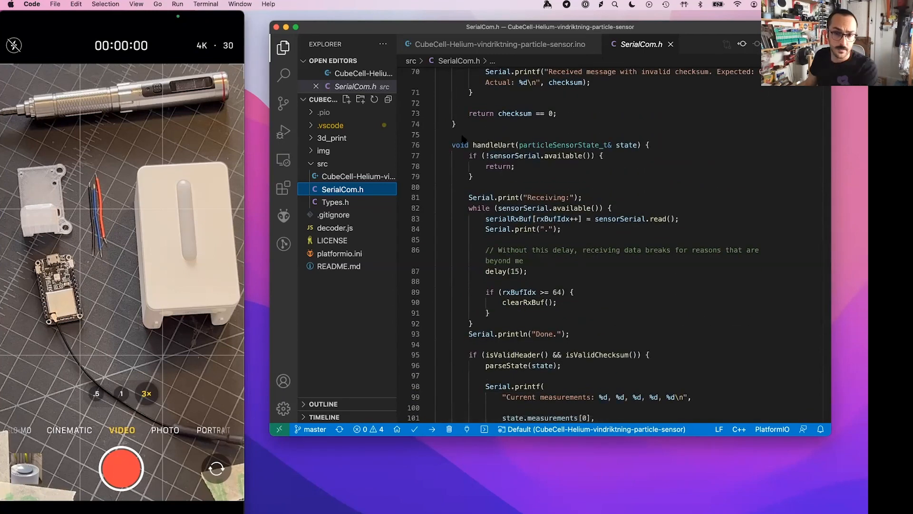
pyautogui.moveTo(589, 340)
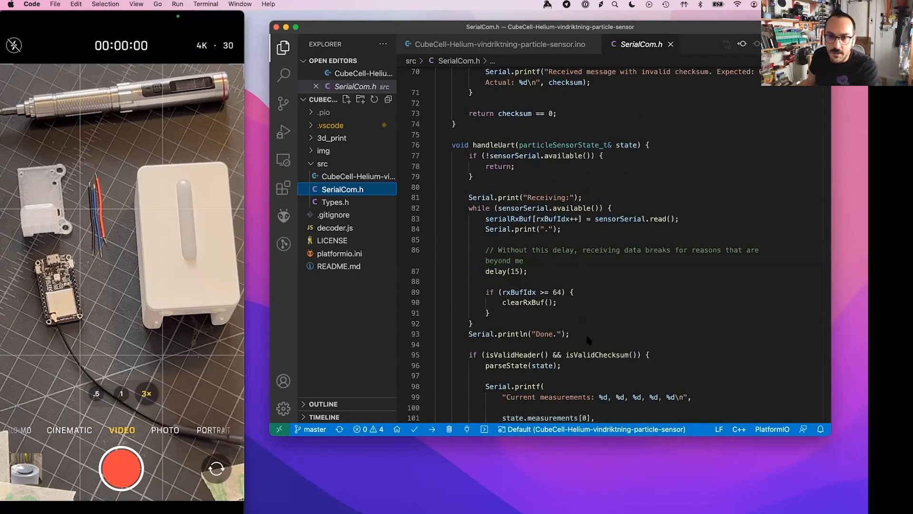
pyautogui.scroll(-3)
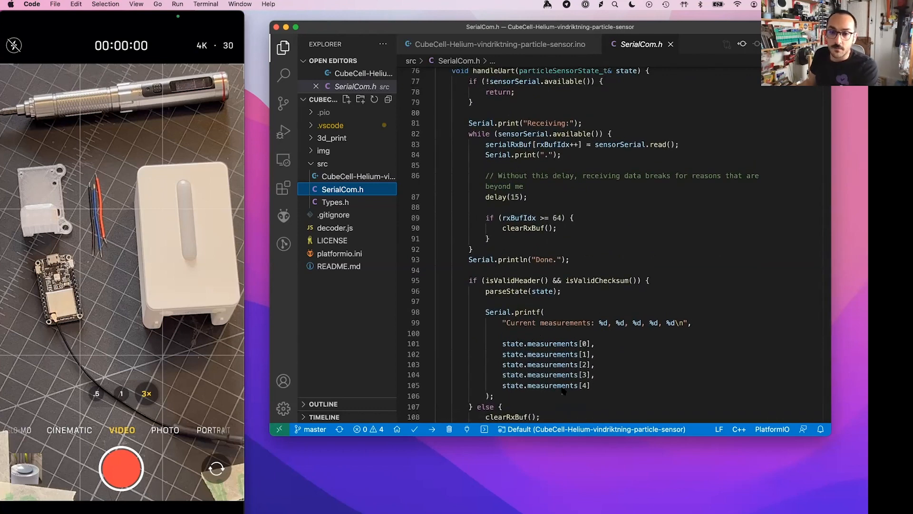
pyautogui.scroll(-3)
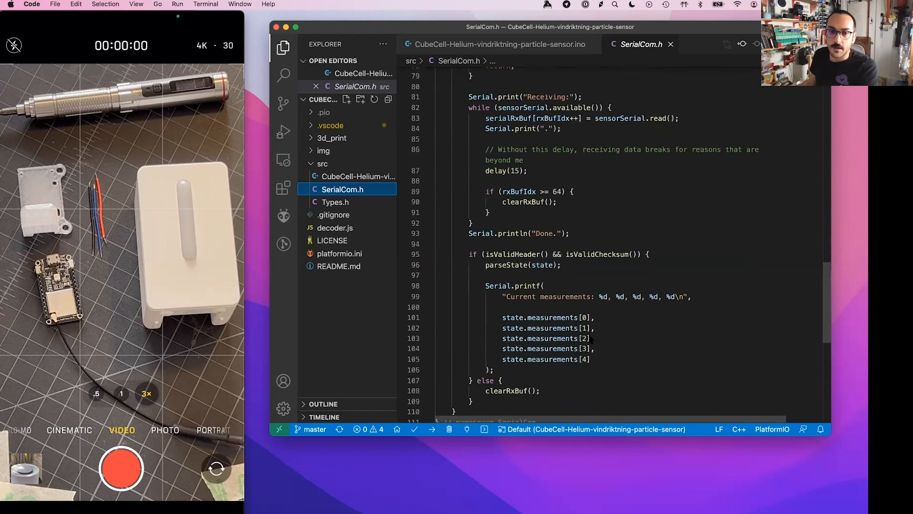
pyautogui.scroll(-3)
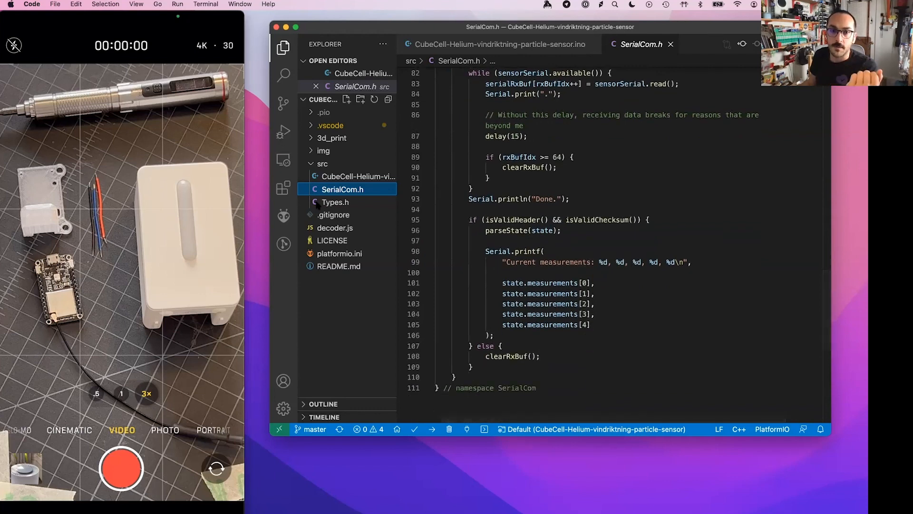
pyautogui.click(335, 201)
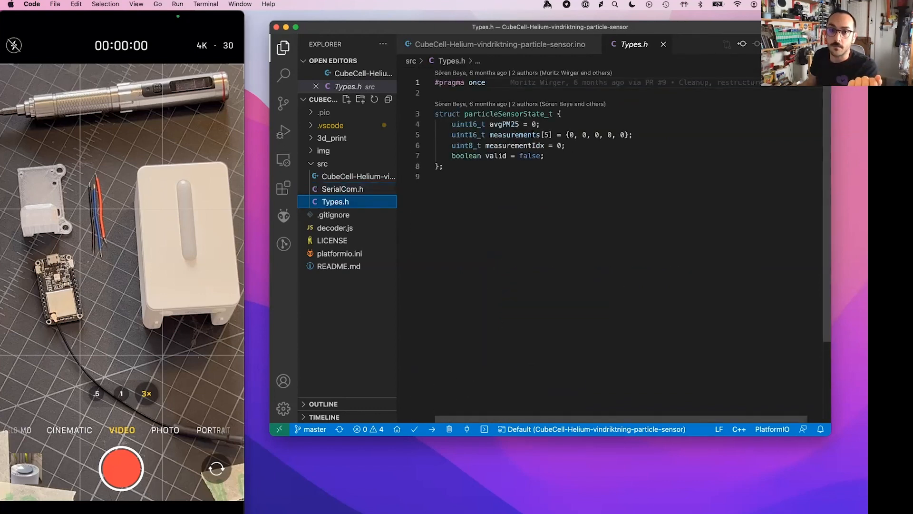
# Open the main .ino sketch and scroll to prepareTxFrame's avgPM25 payload packing.
pyautogui.click(498, 44)
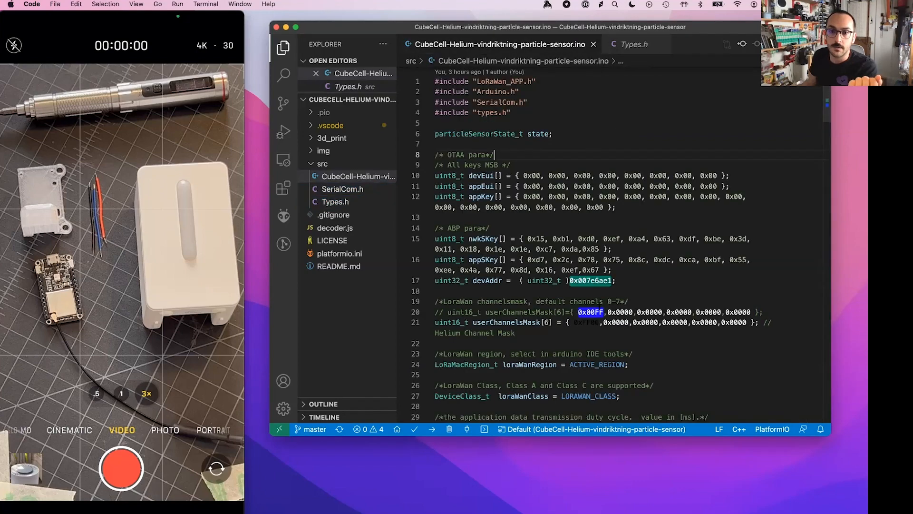
pyautogui.scroll(-3)
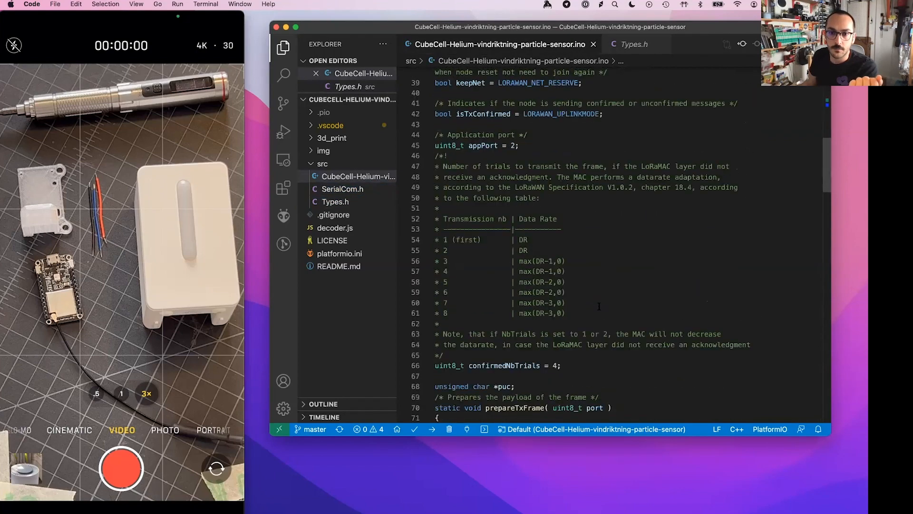
pyautogui.scroll(-3)
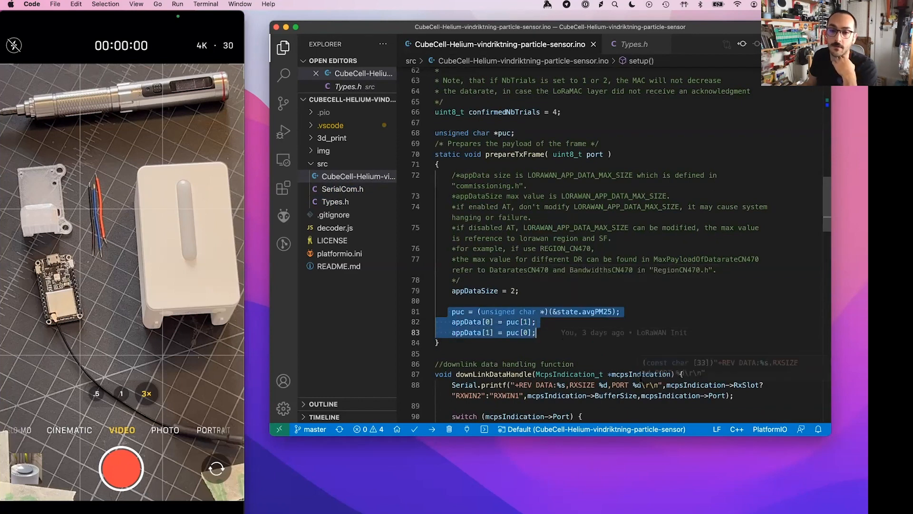
pyautogui.scroll(3)
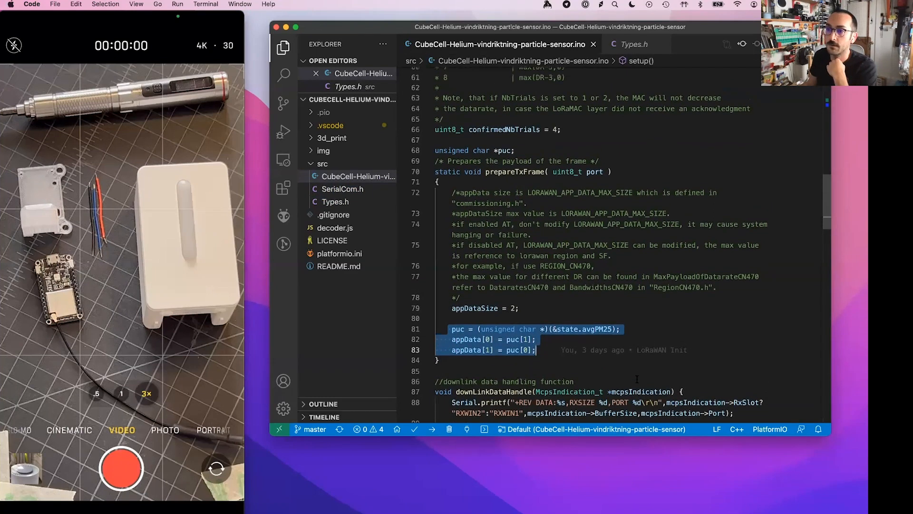